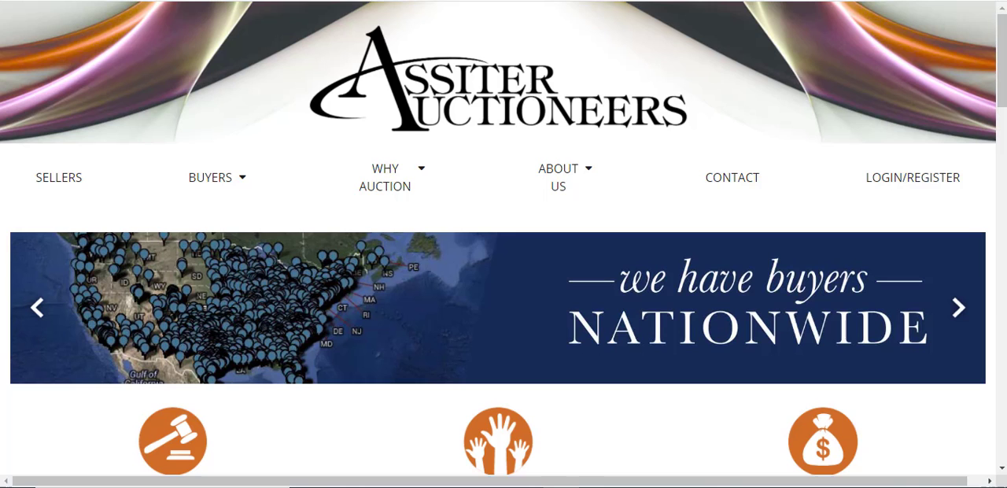
pyautogui.moveTo(913, 176)
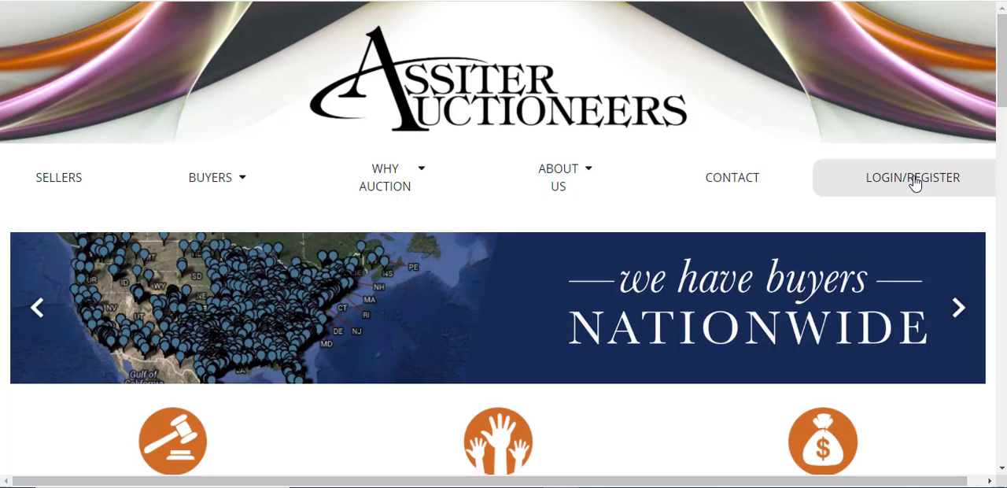
# - Sign in with the saved username and password, then head to Account from the footer links
pyautogui.click(913, 177)
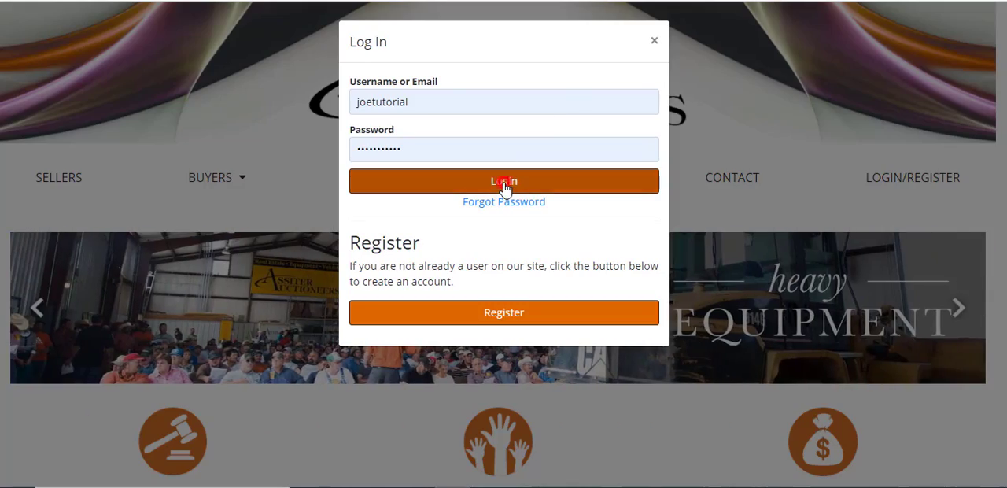
pyautogui.click(504, 181)
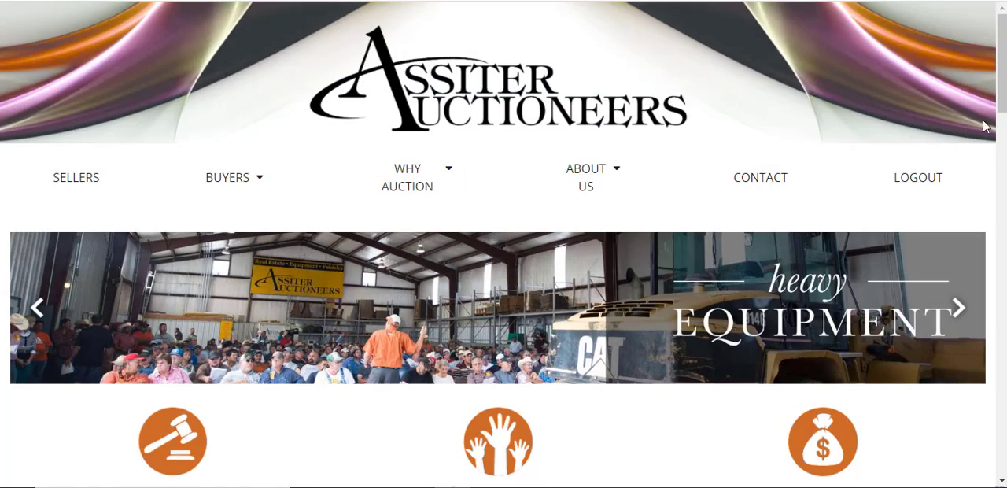
pyautogui.scroll(-3)
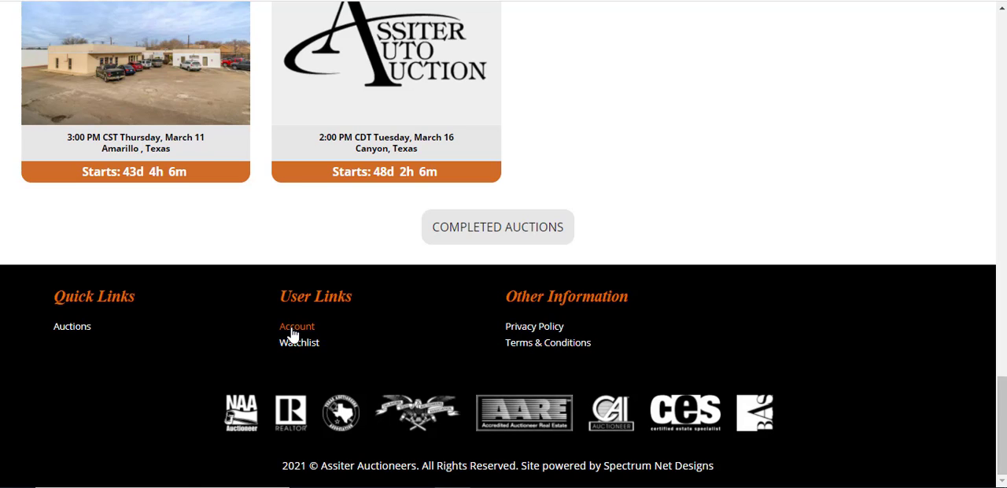
pyautogui.click(296, 326)
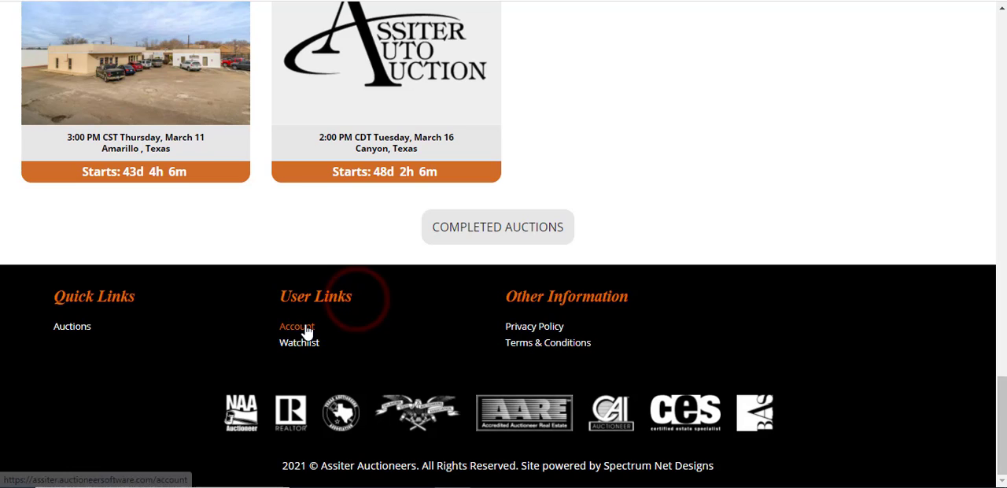
# - Review the Edit Account fields: name, contact, interests and address details down to Save
pyautogui.click(296, 326)
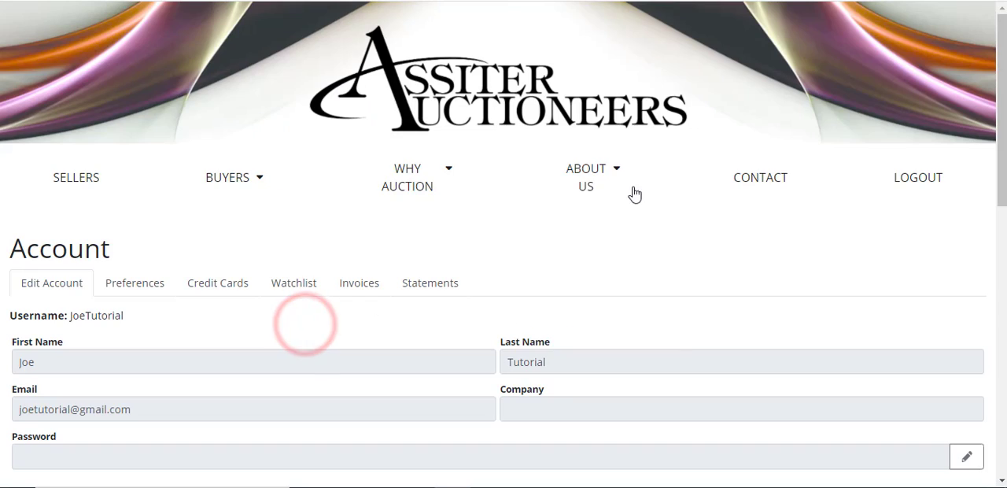
pyautogui.scroll(-3)
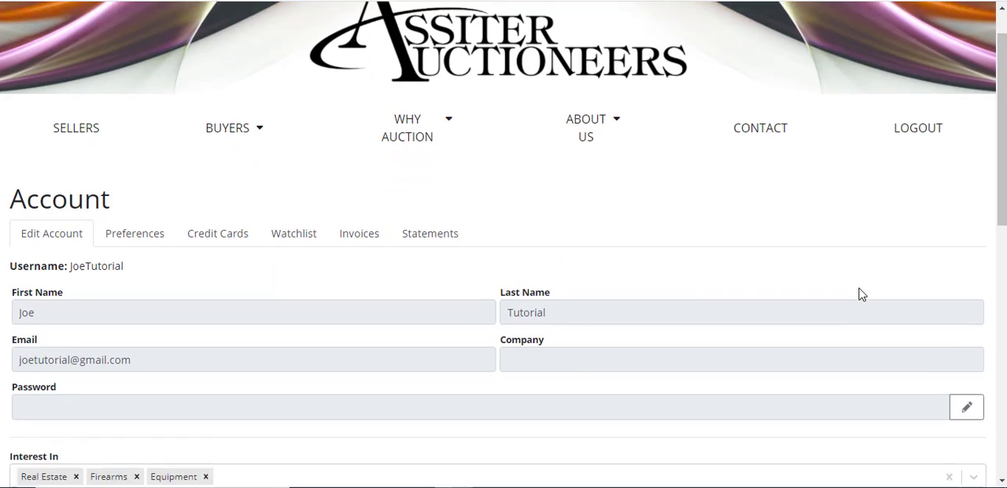
pyautogui.scroll(-3)
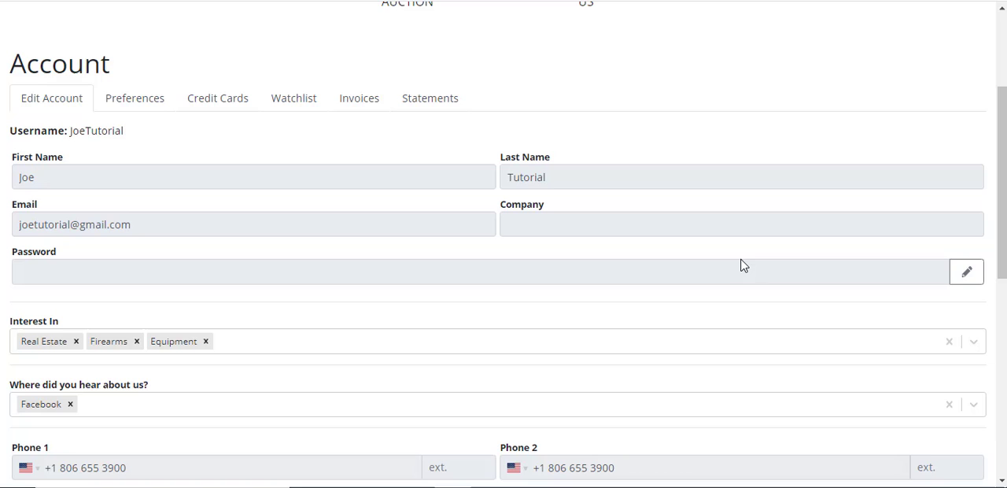
pyautogui.moveTo(242, 198)
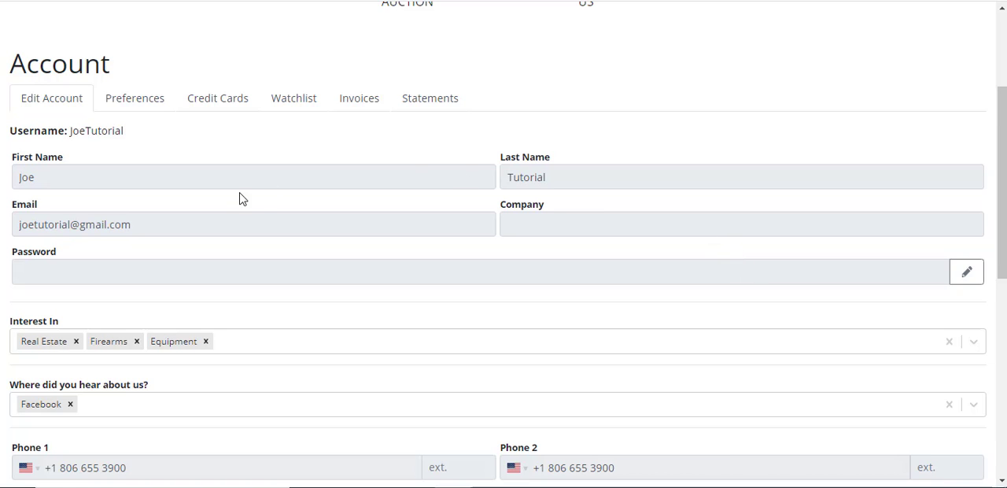
pyautogui.scroll(-3)
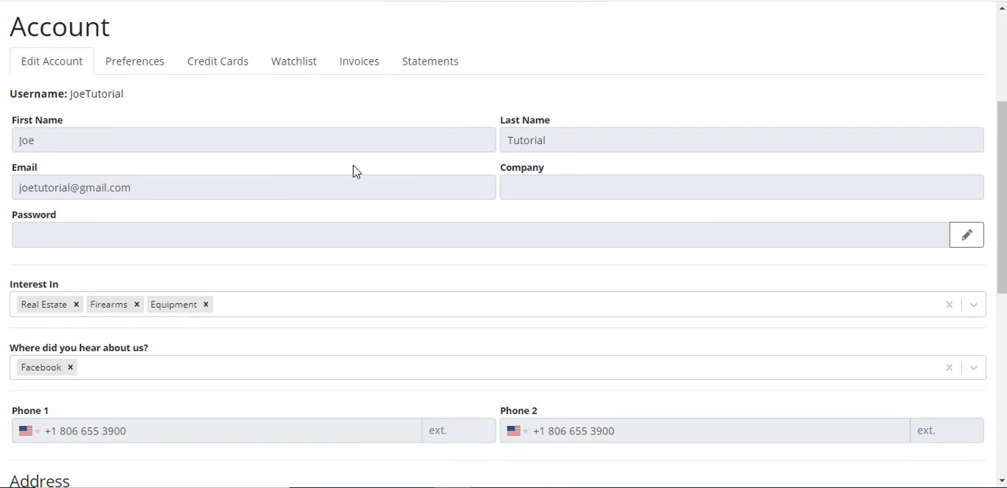
pyautogui.scroll(-3)
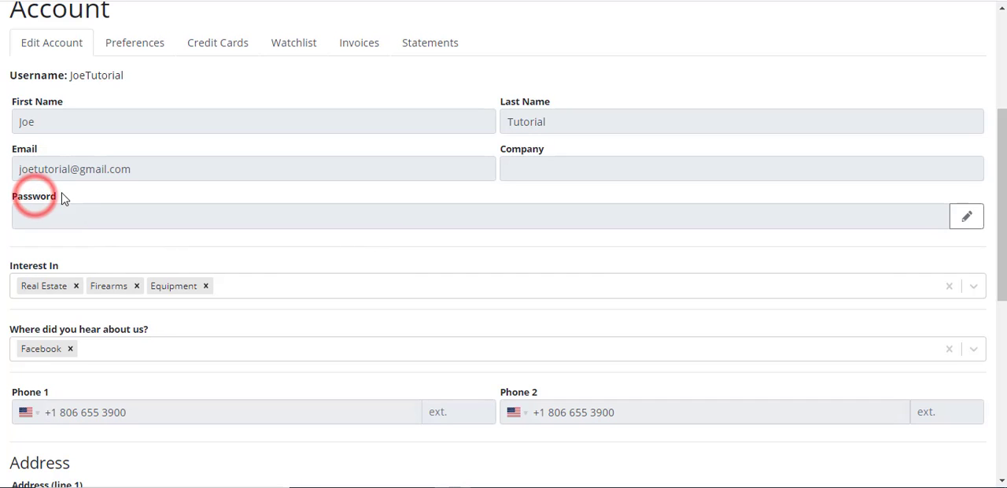
pyautogui.moveTo(967, 217)
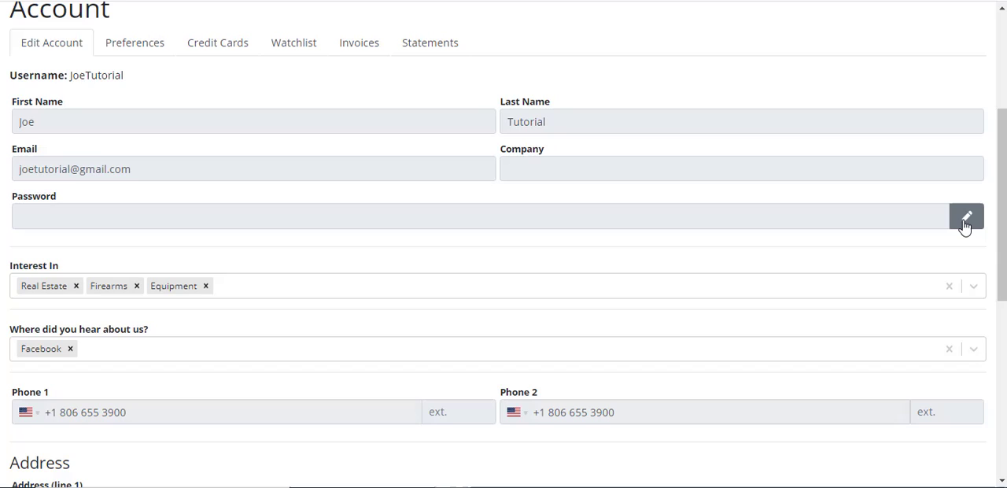
pyautogui.moveTo(967, 217)
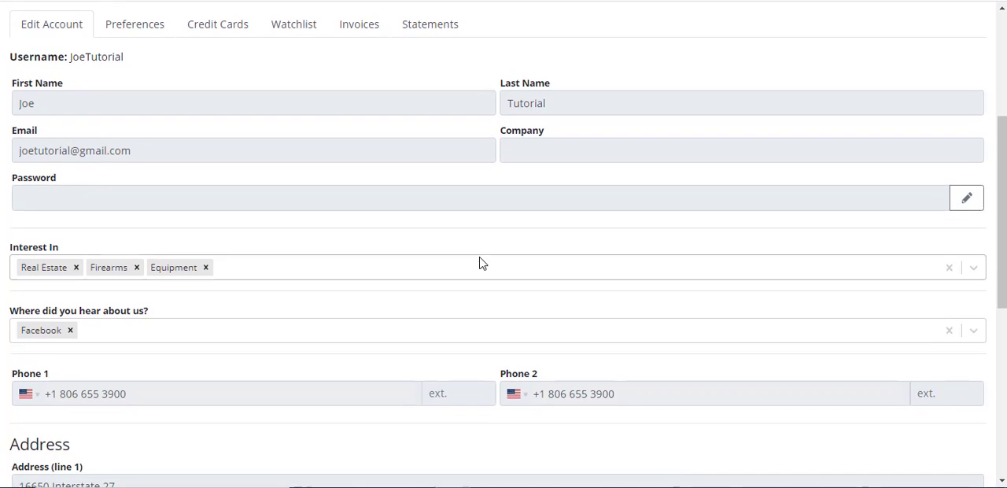
pyautogui.scroll(-3)
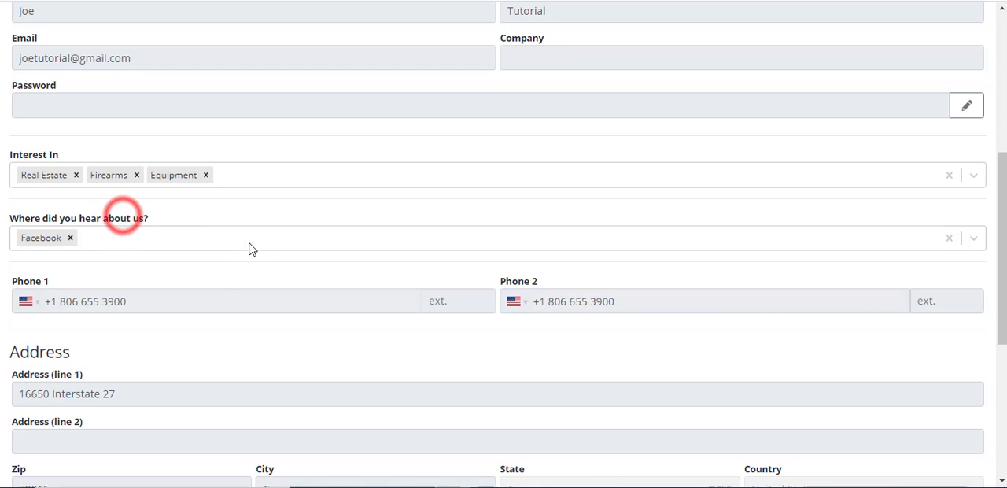
pyautogui.scroll(-3)
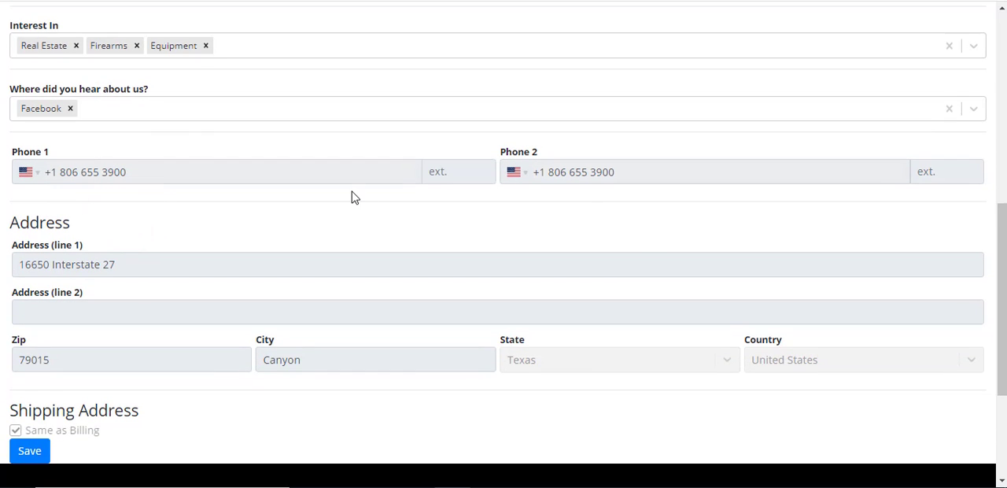
pyautogui.scroll(-3)
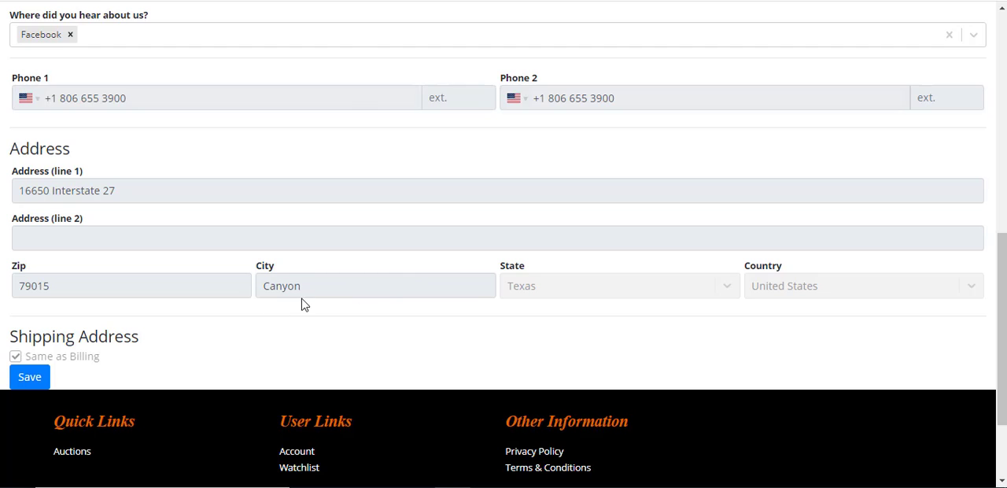
pyautogui.moveTo(292, 274)
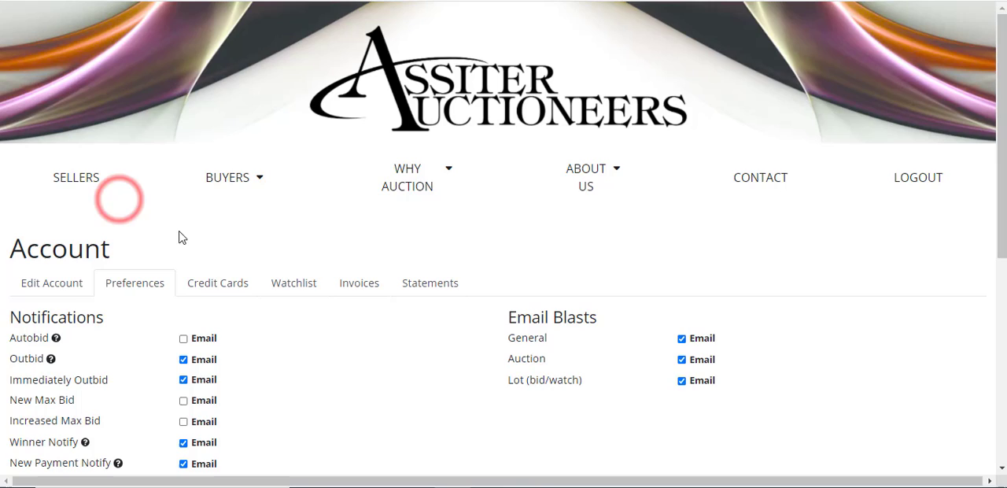
# - Review the Preferences checkboxes for Notifications and Email Blasts, leaving them unchanged
pyautogui.scroll(-3)
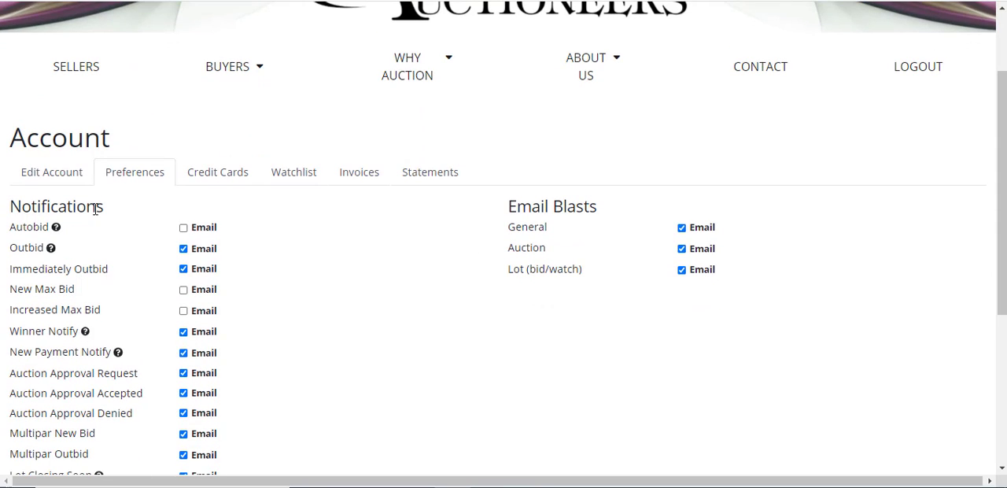
pyautogui.scroll(-3)
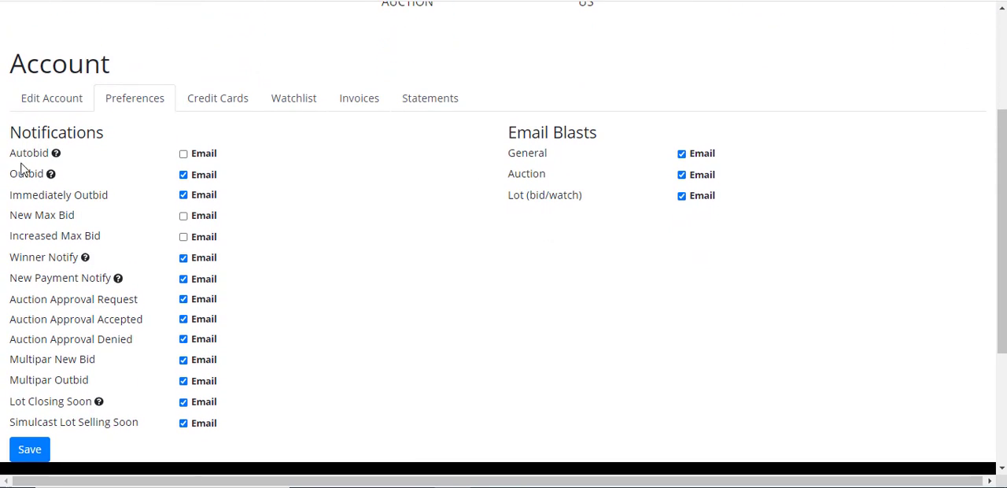
pyautogui.moveTo(85, 164)
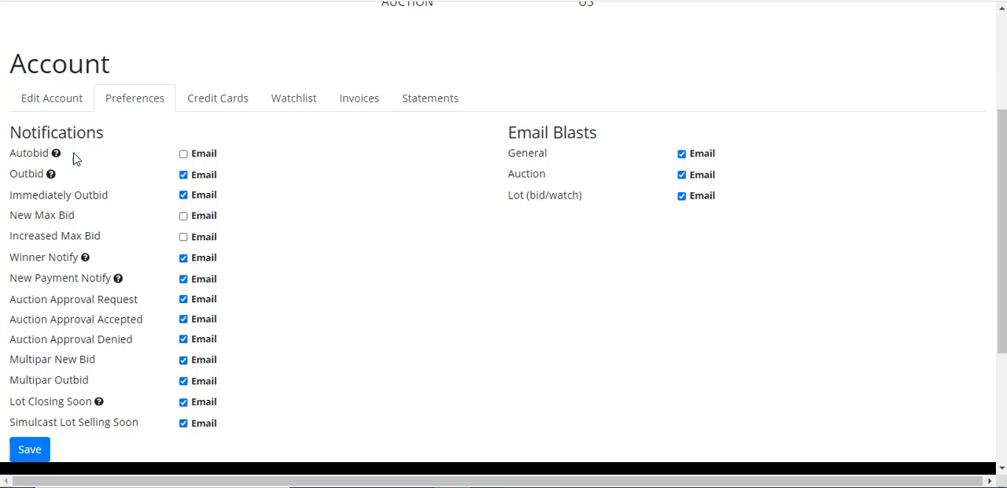
pyautogui.moveTo(93, 164)
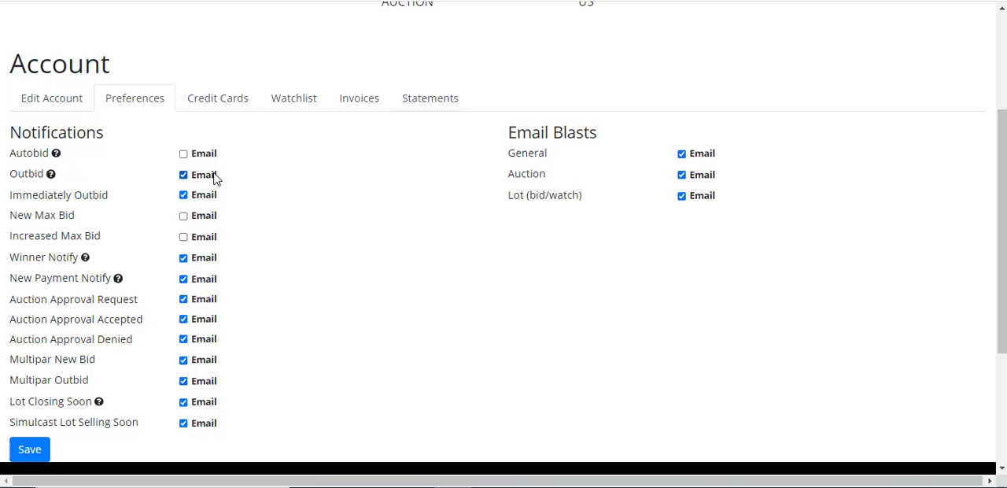
pyautogui.moveTo(76, 201)
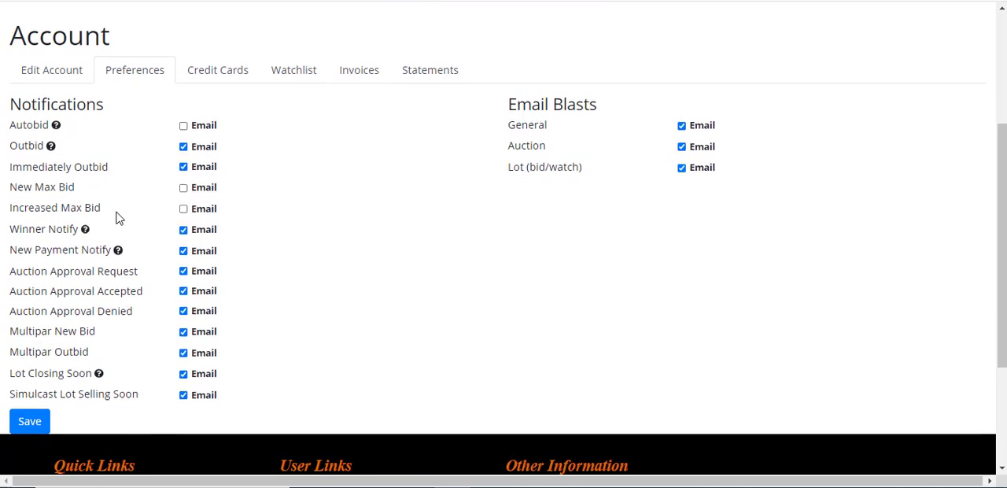
pyautogui.scroll(-3)
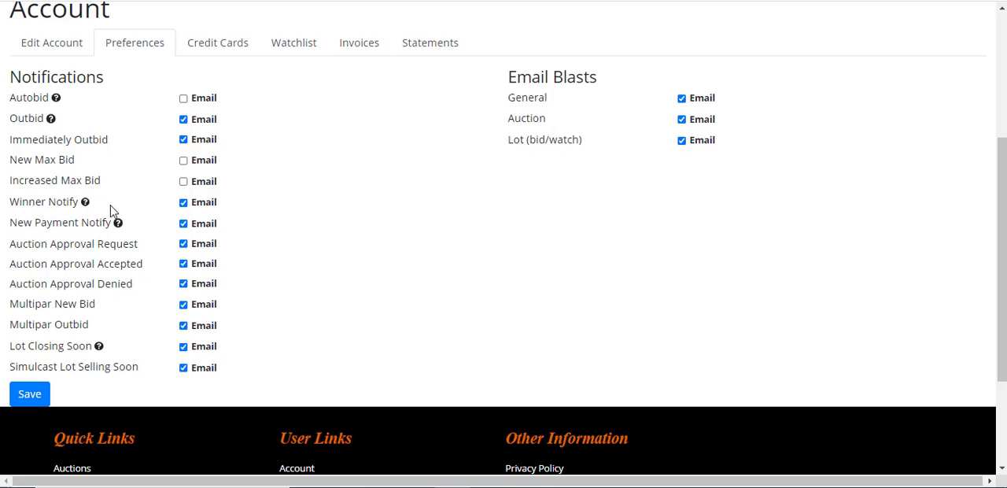
pyautogui.moveTo(154, 198)
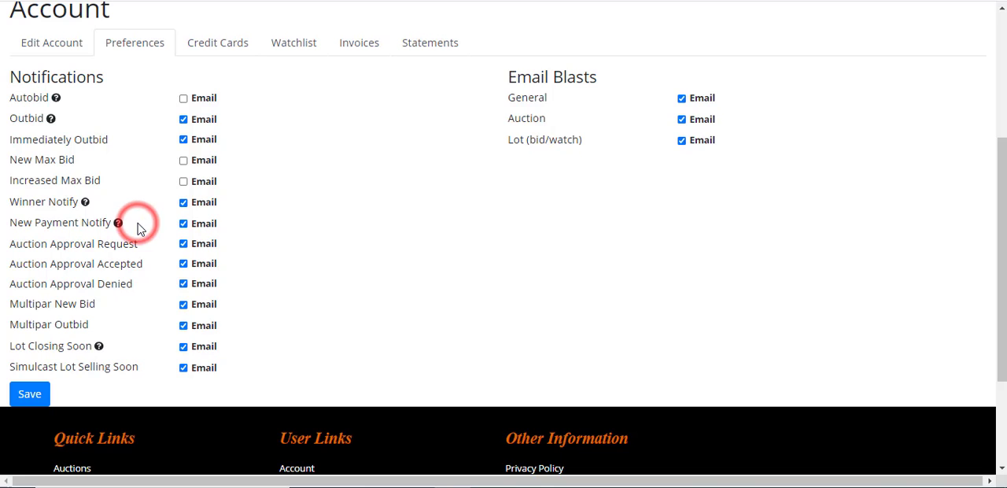
pyautogui.moveTo(226, 231)
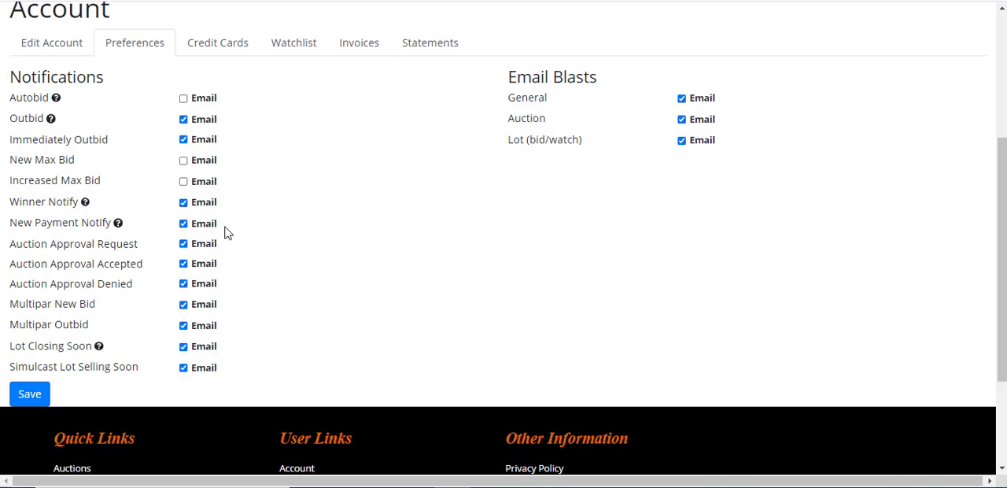
pyautogui.moveTo(66, 319)
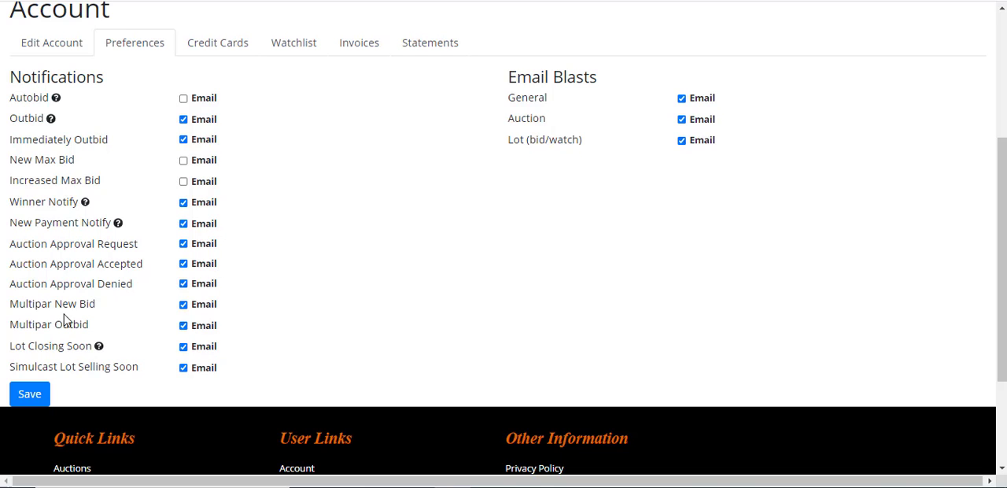
pyautogui.doubleClick(44, 345)
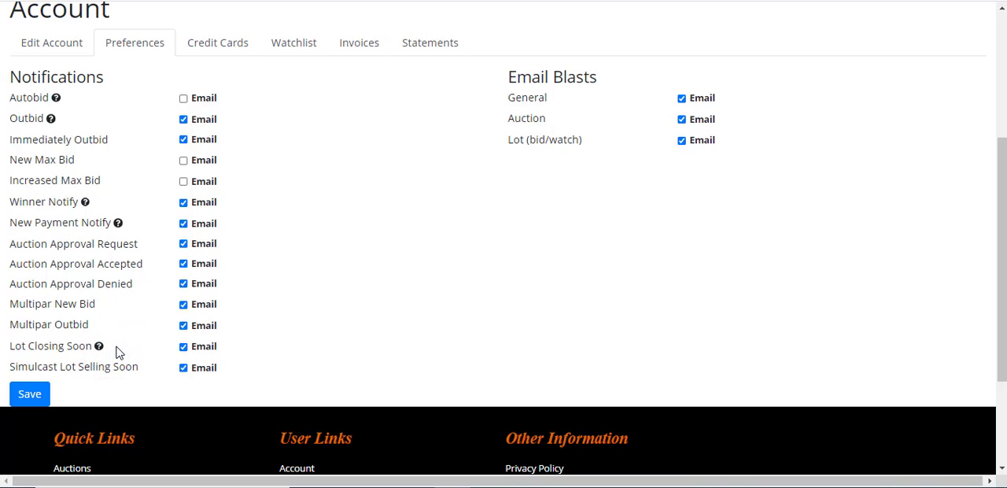
pyautogui.moveTo(242, 353)
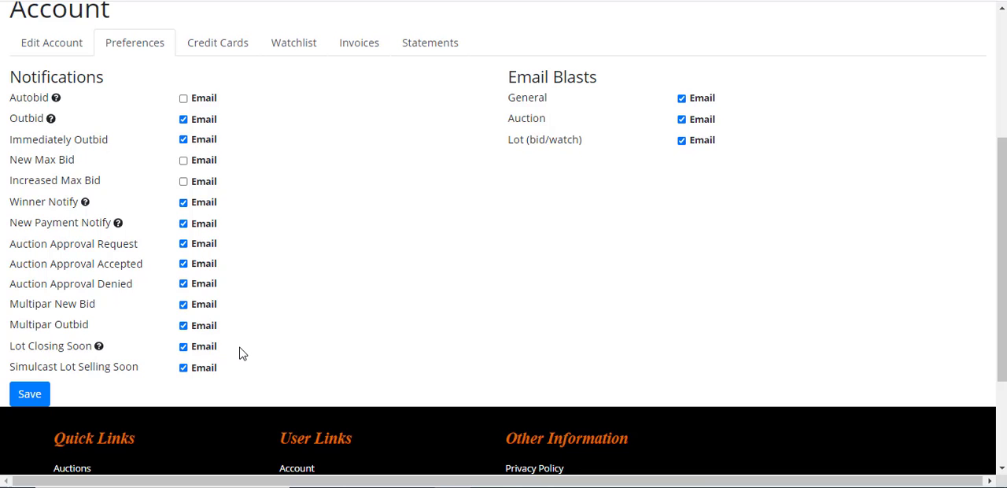
pyautogui.scroll(3)
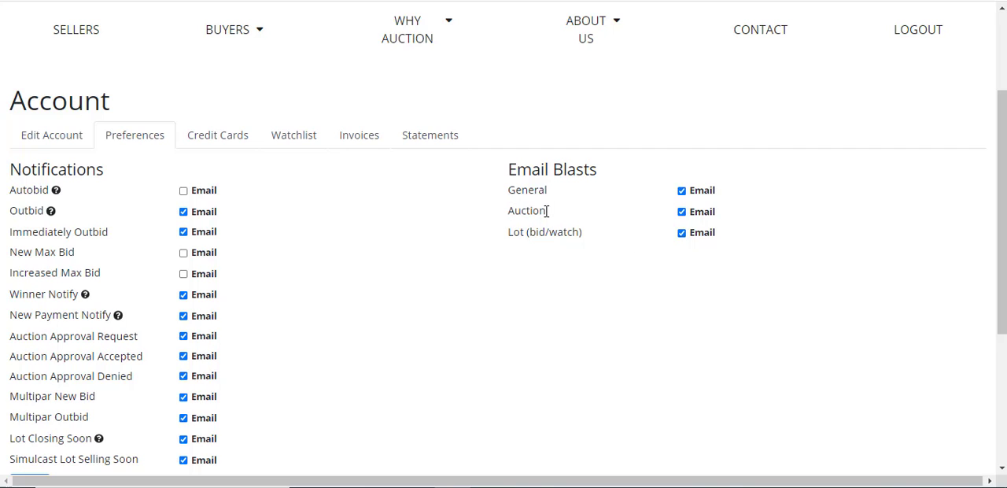
pyautogui.moveTo(640, 244)
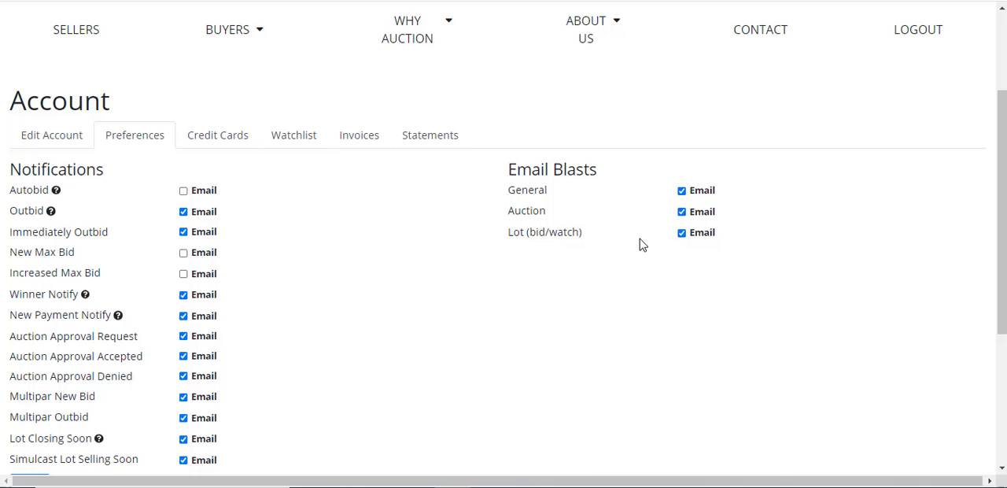
pyautogui.moveTo(212, 271)
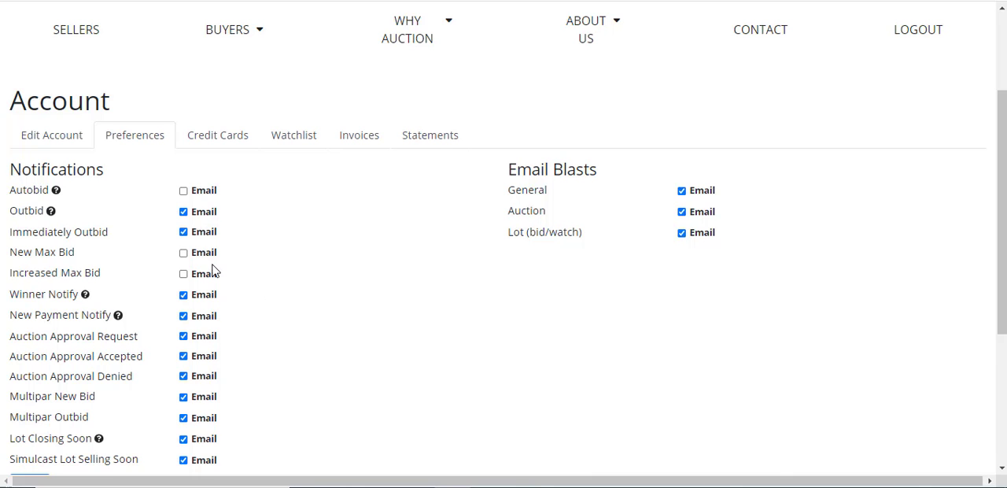
# - View the Credit Cards list showing one default Visa card labeled My Card
pyautogui.click(218, 135)
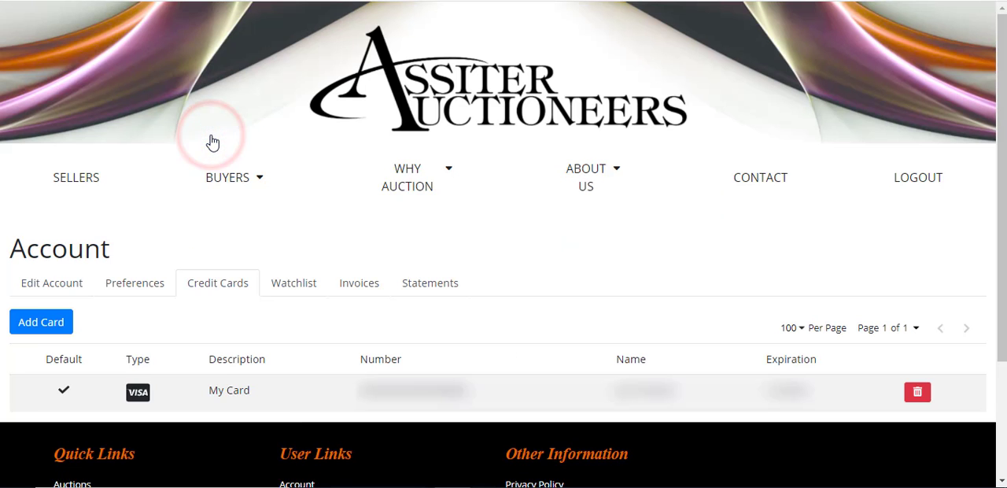
pyautogui.scroll(-3)
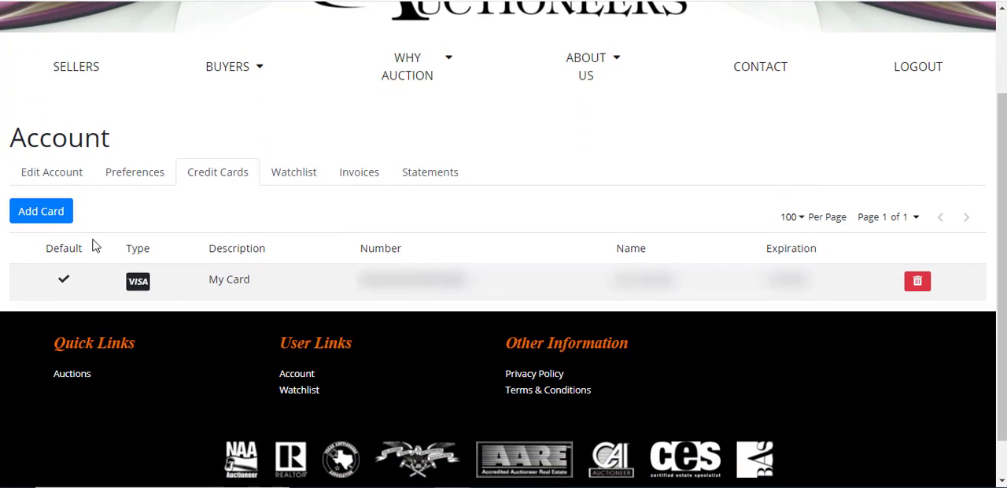
pyautogui.moveTo(157, 219)
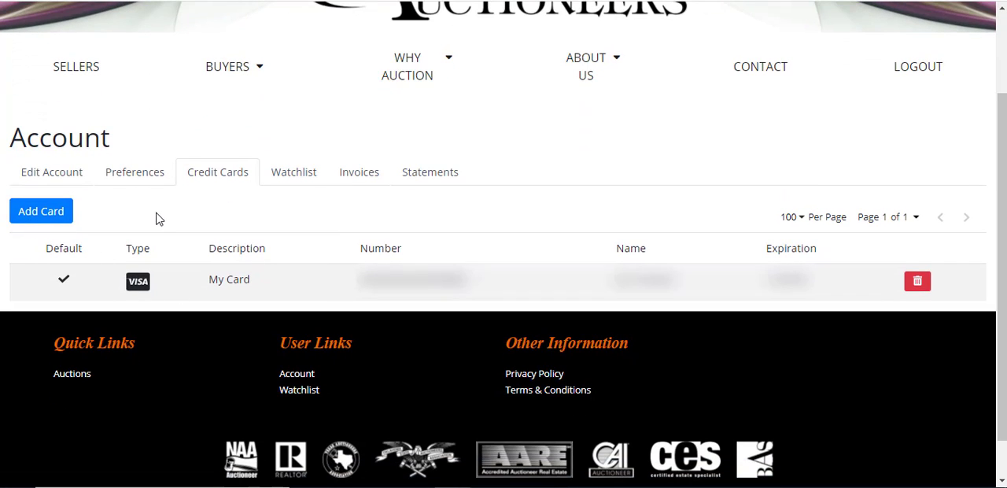
pyautogui.moveTo(334, 224)
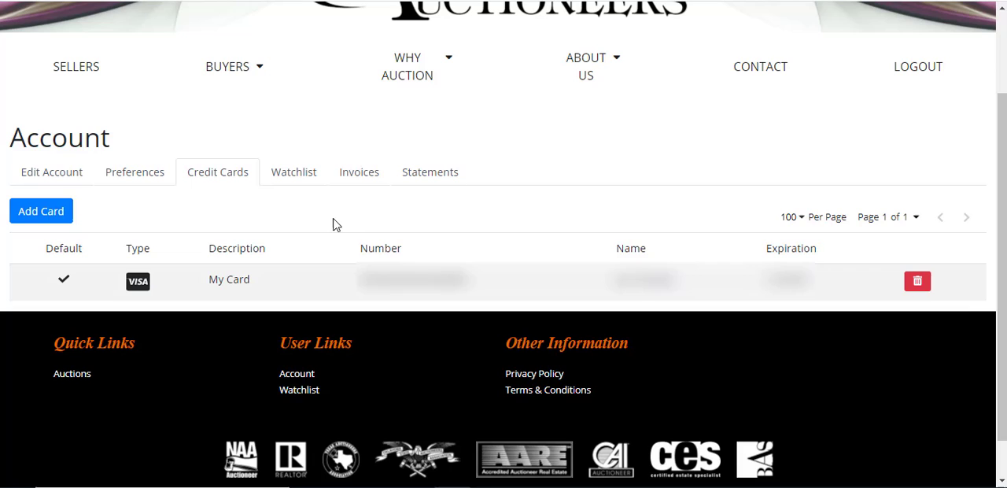
pyautogui.click(948, 283)
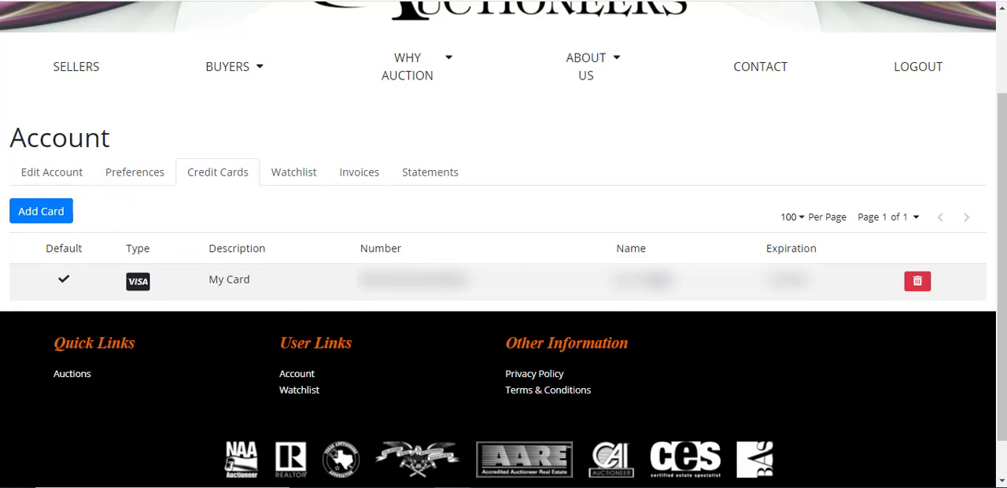
pyautogui.moveTo(176, 260)
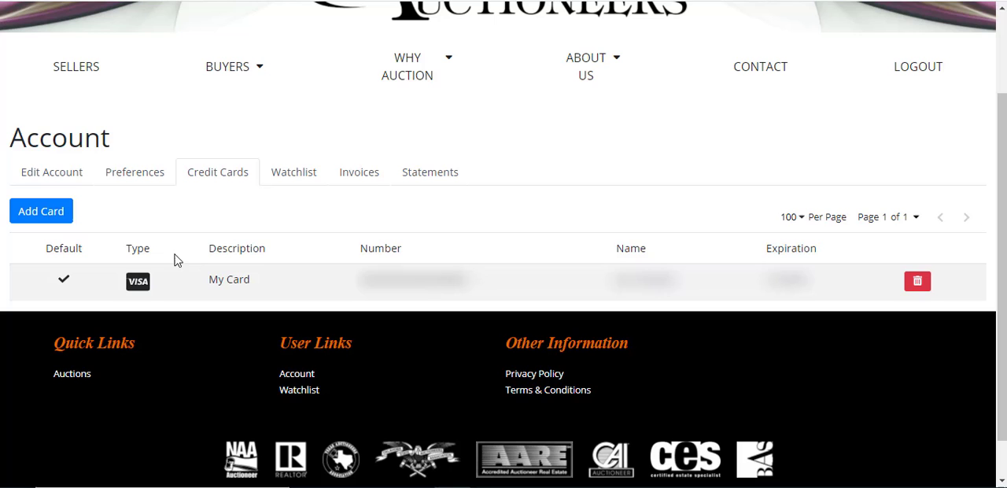
pyautogui.moveTo(189, 227)
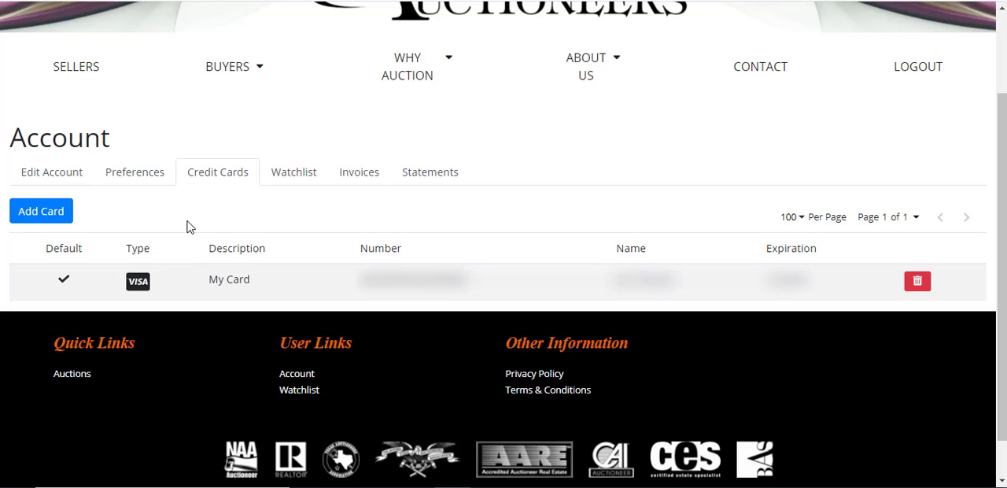
pyautogui.scroll(3)
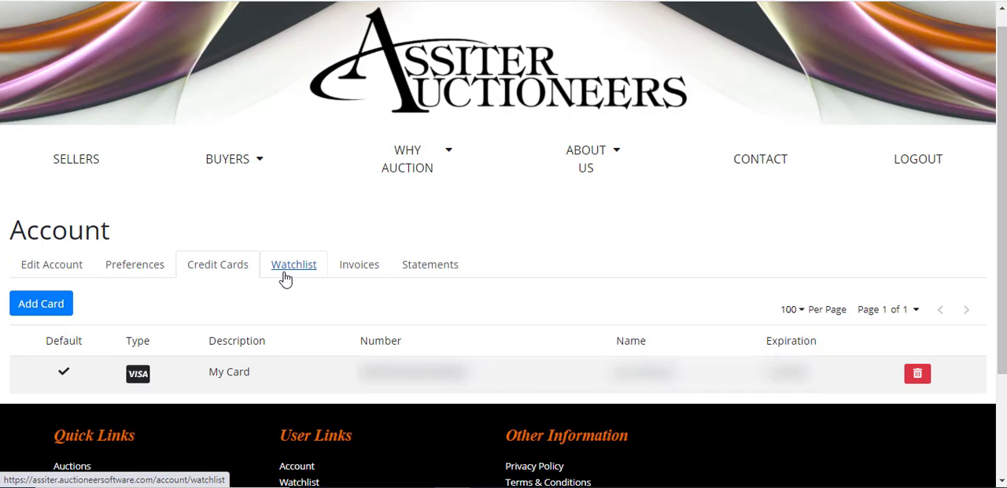
# - View the Watchlist lots starting with Jim's Tall and Big Men's Shop auction
pyautogui.click(293, 264)
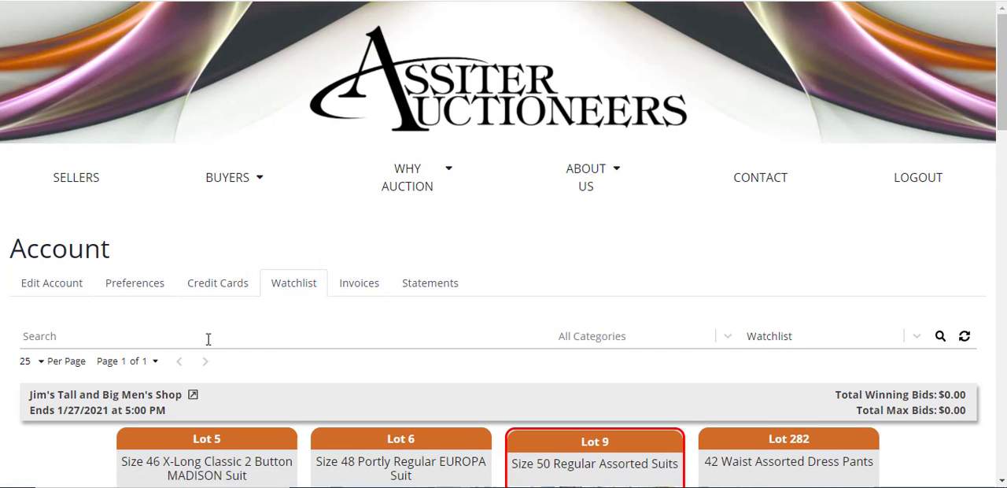
pyautogui.scroll(-3)
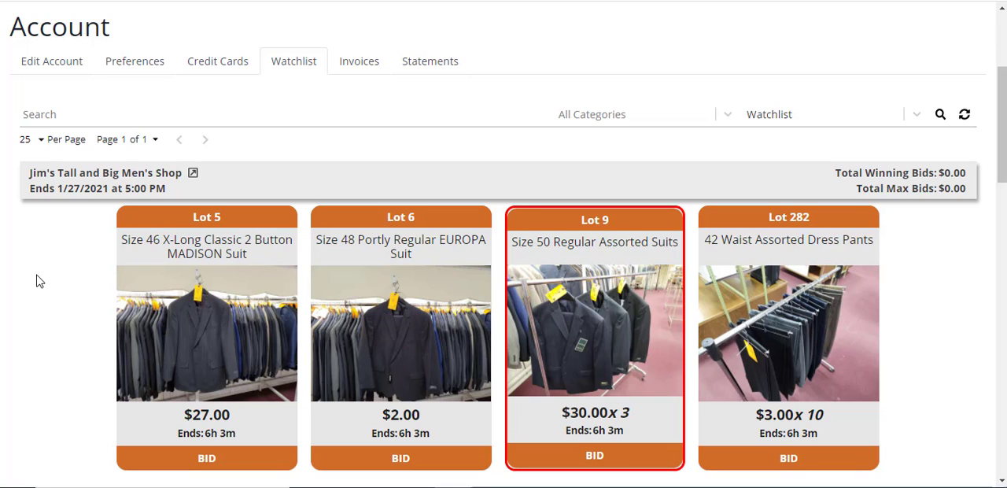
pyautogui.scroll(3)
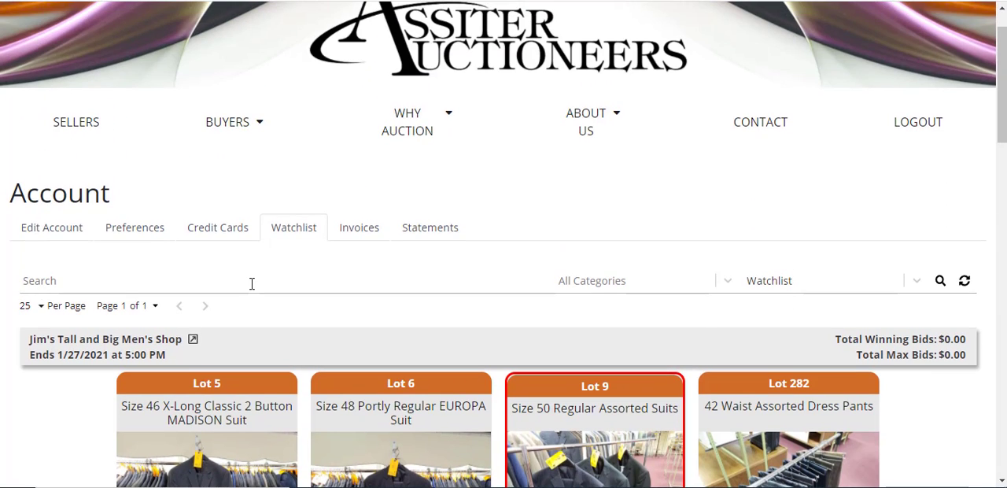
pyautogui.scroll(-3)
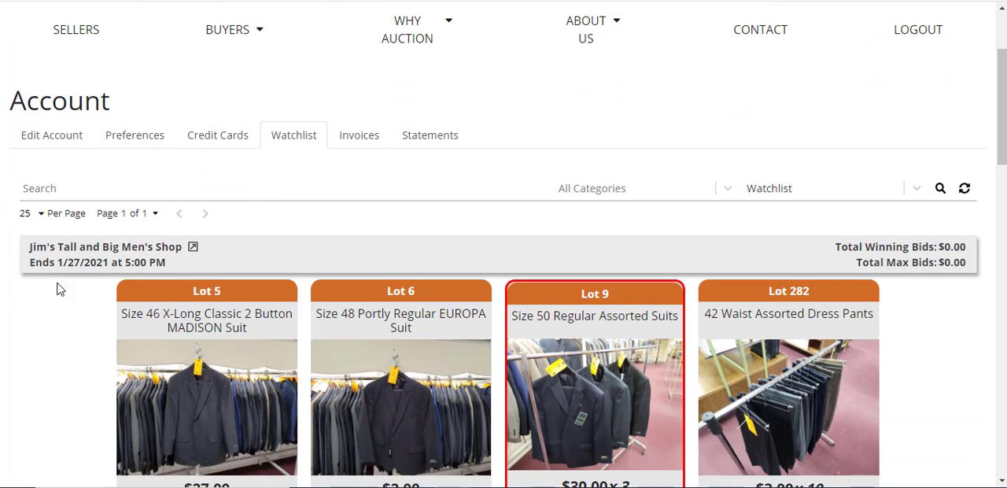
pyautogui.scroll(-3)
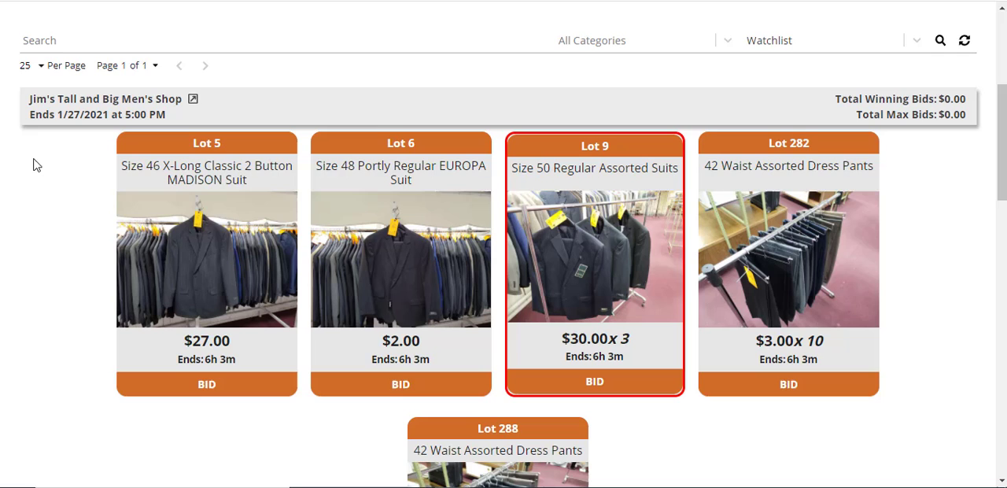
pyautogui.scroll(-3)
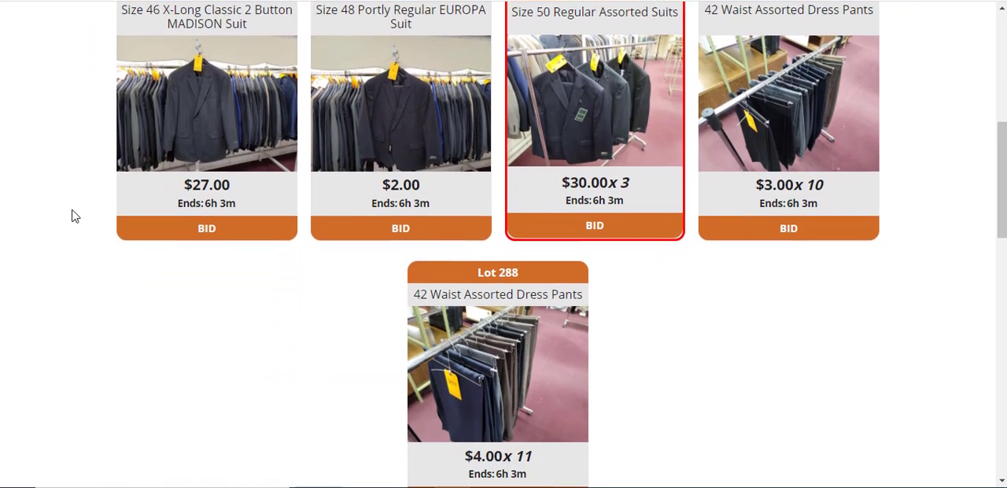
pyautogui.scroll(3)
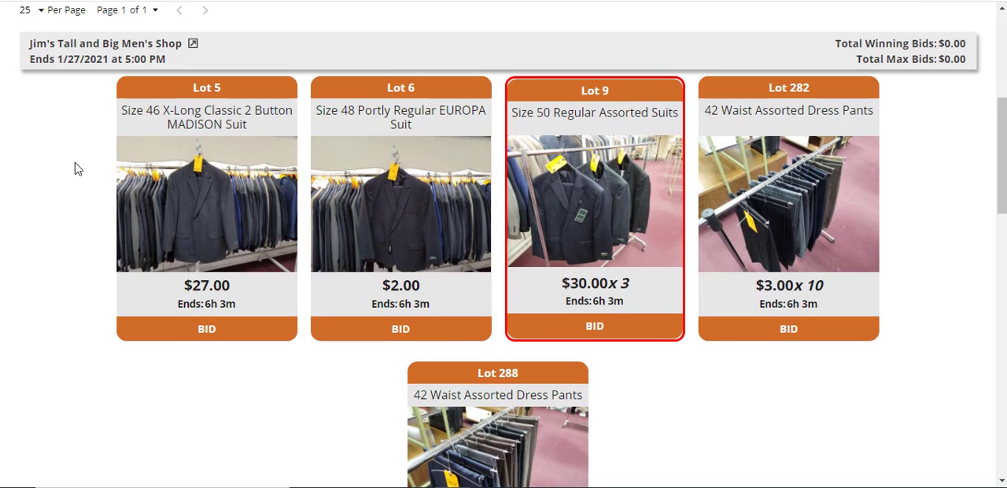
# - Review the watched lots for the remaining two auctions, each with zero total bids
pyautogui.scroll(-3)
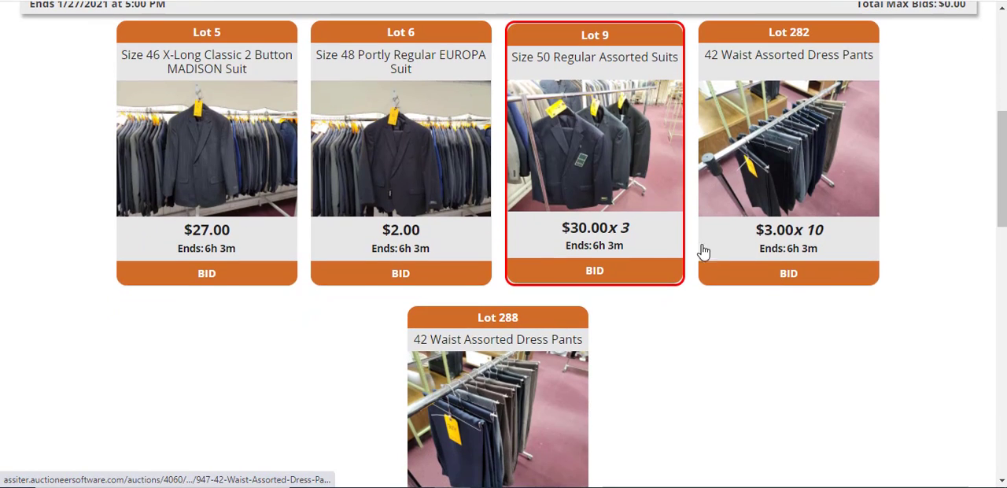
pyautogui.scroll(-3)
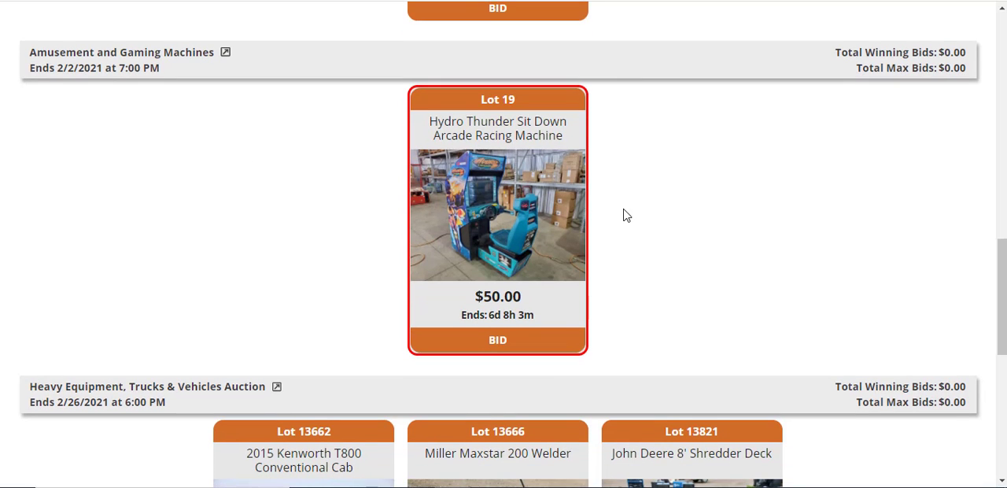
pyautogui.scroll(-3)
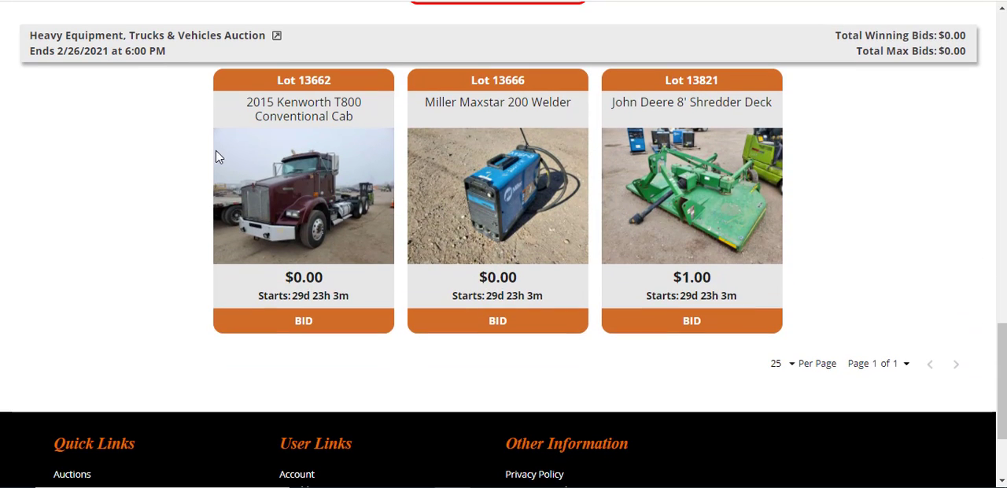
pyautogui.moveTo(842, 263)
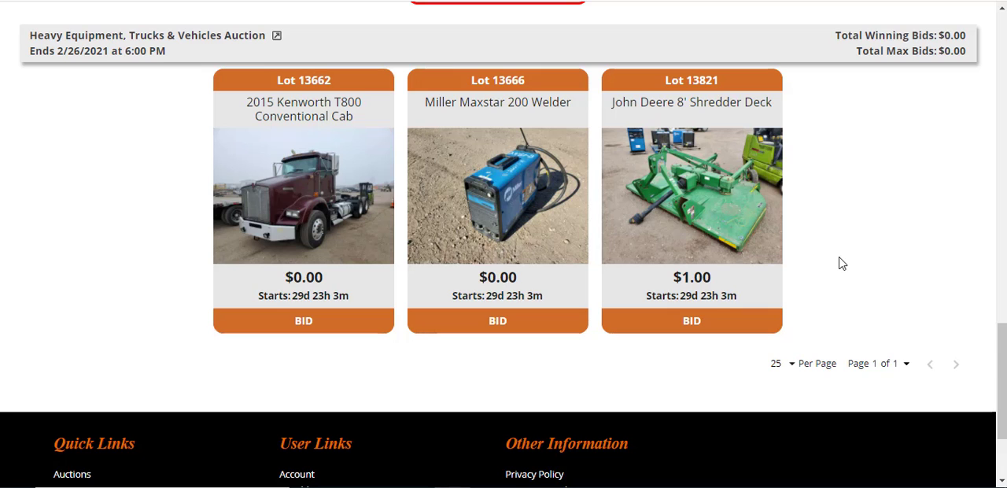
pyautogui.scroll(3)
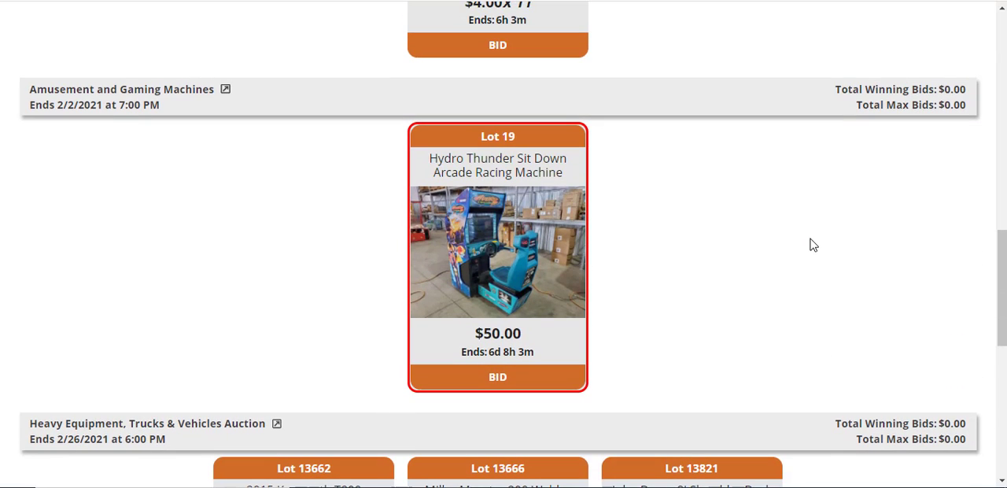
pyautogui.moveTo(617, 221)
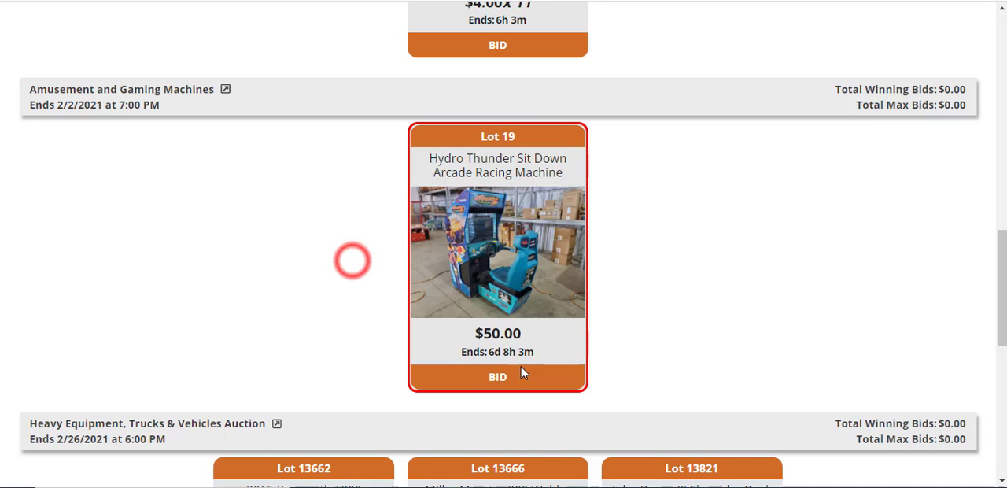
pyautogui.moveTo(617, 252)
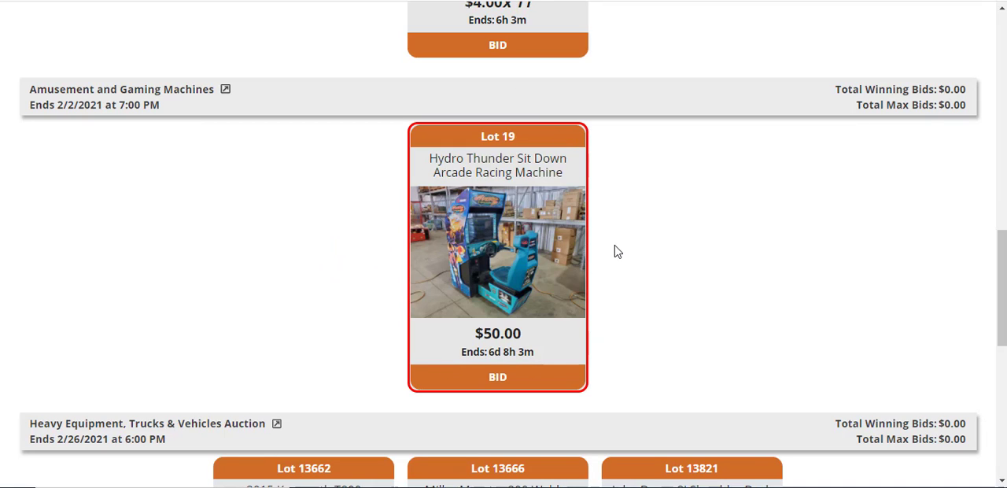
pyautogui.scroll(3)
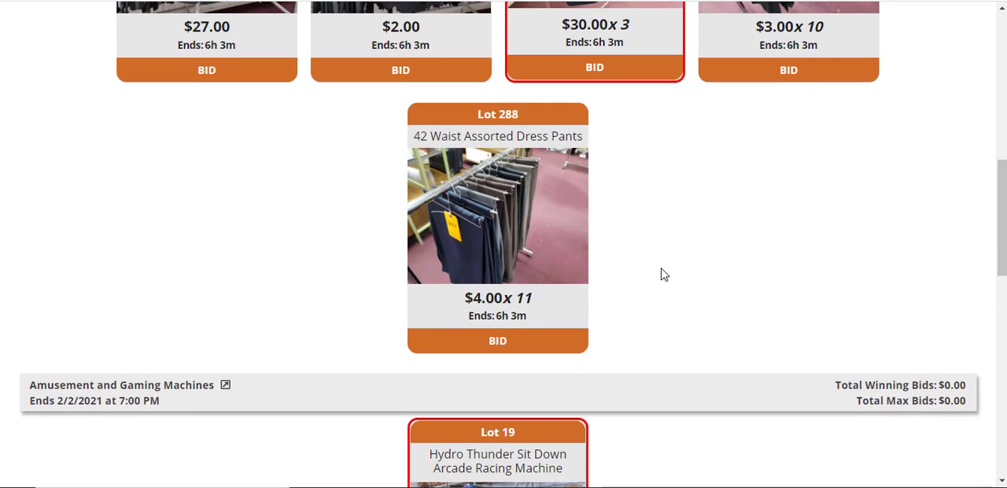
pyautogui.scroll(3)
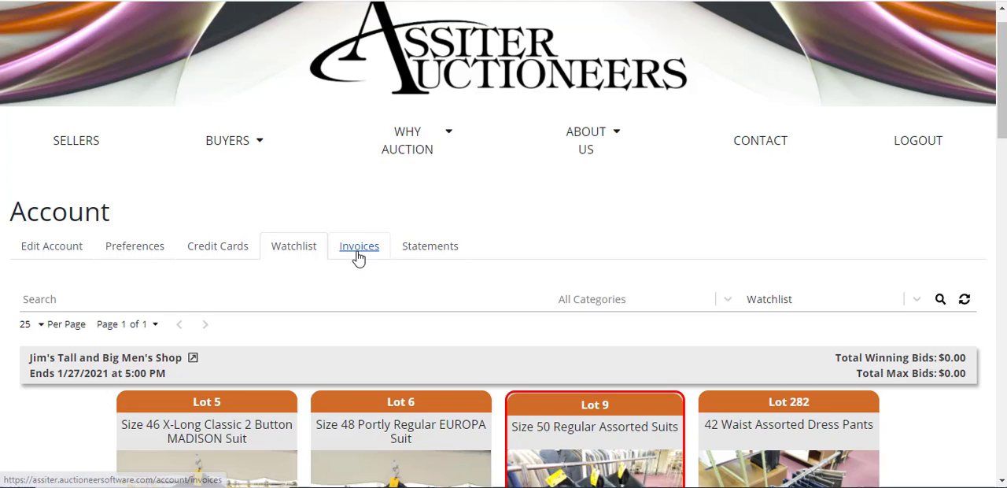
# - View the Invoices list, which shows nothing found
pyautogui.click(359, 245)
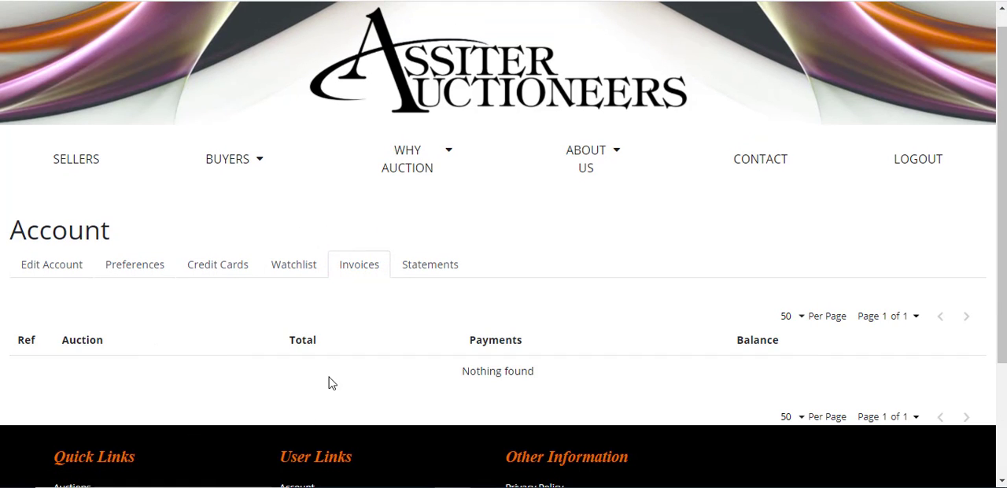
pyautogui.moveTo(377, 356)
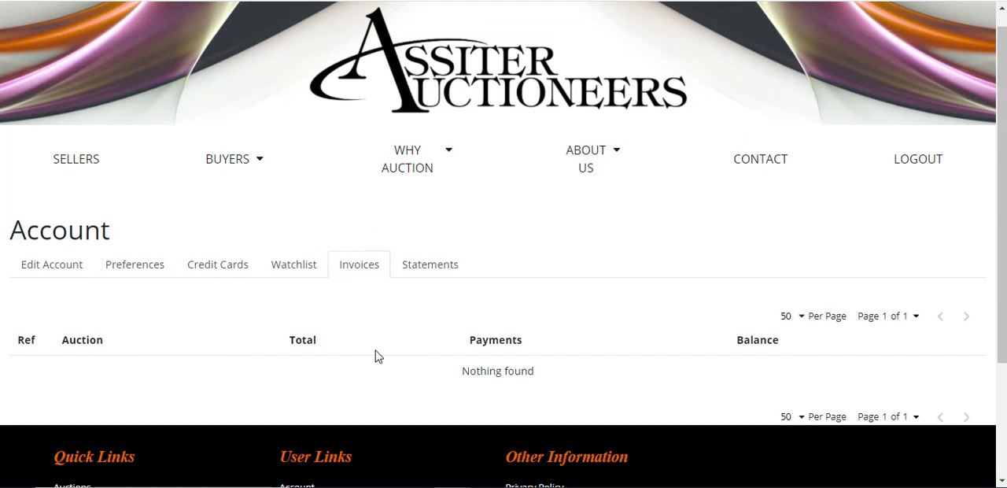
pyautogui.scroll(-3)
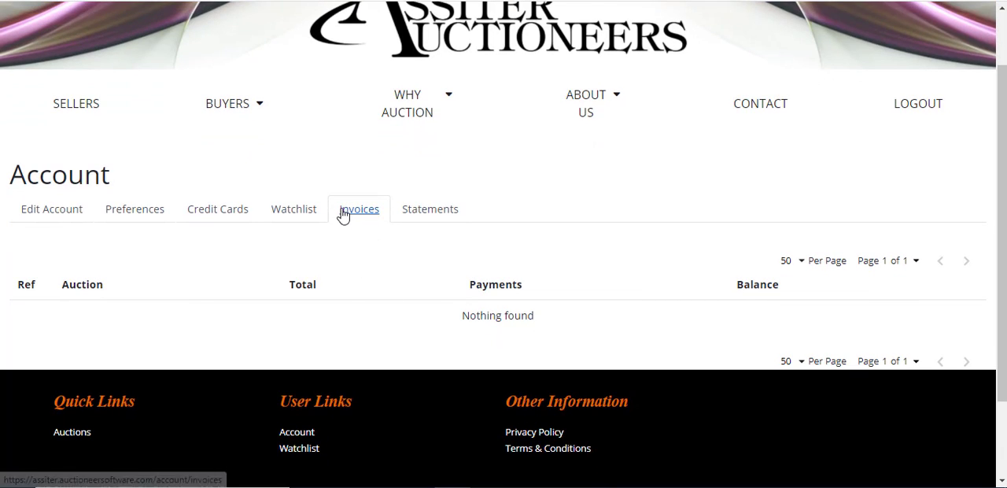
pyautogui.moveTo(346, 192)
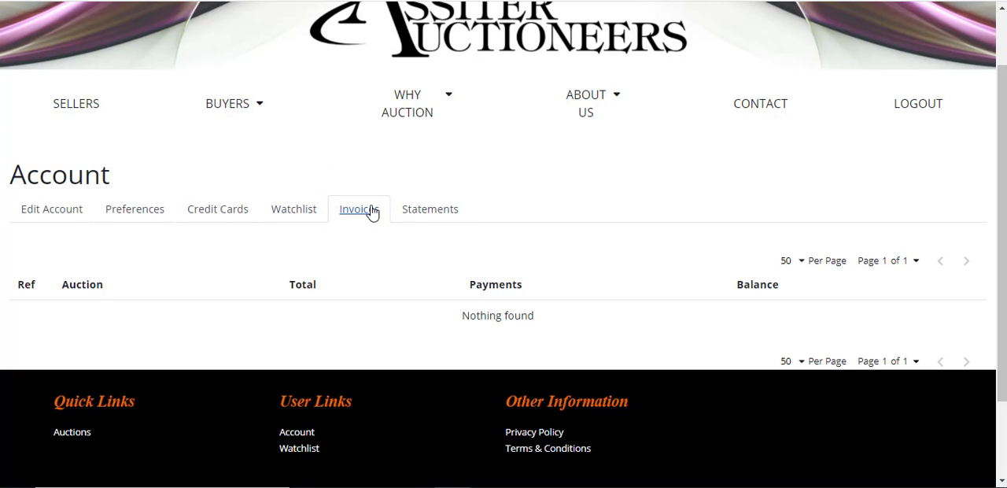
pyautogui.moveTo(696, 340)
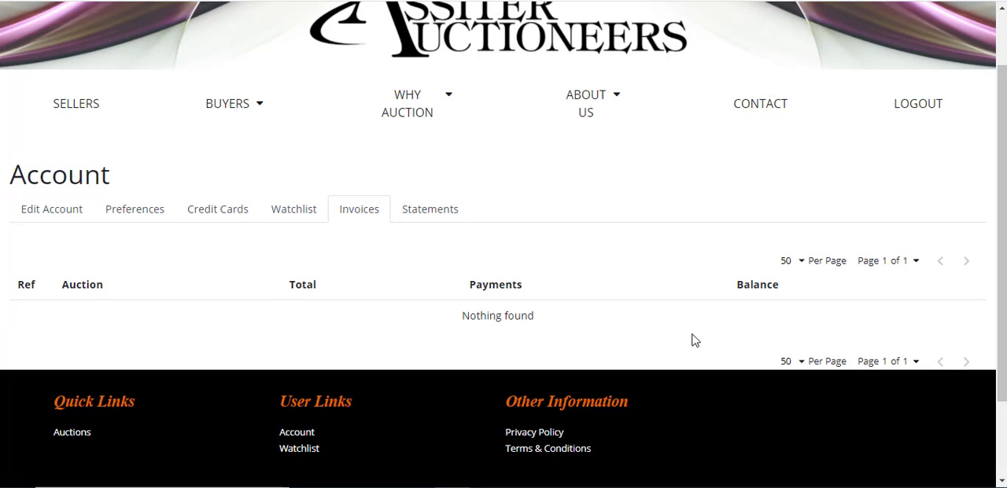
pyautogui.moveTo(614, 318)
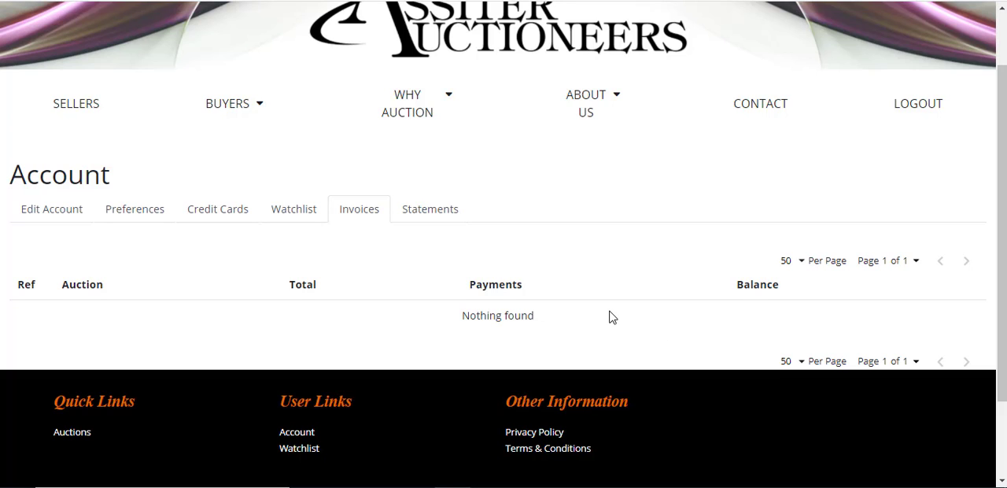